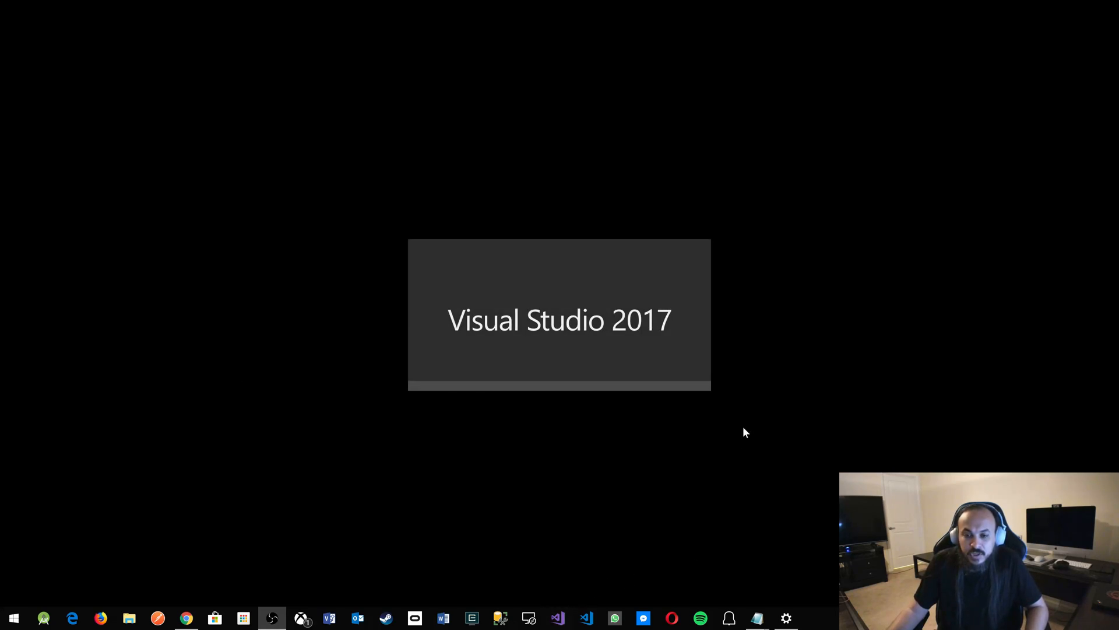
{"action": "mouse_move", "coordinate": [708, 346]}
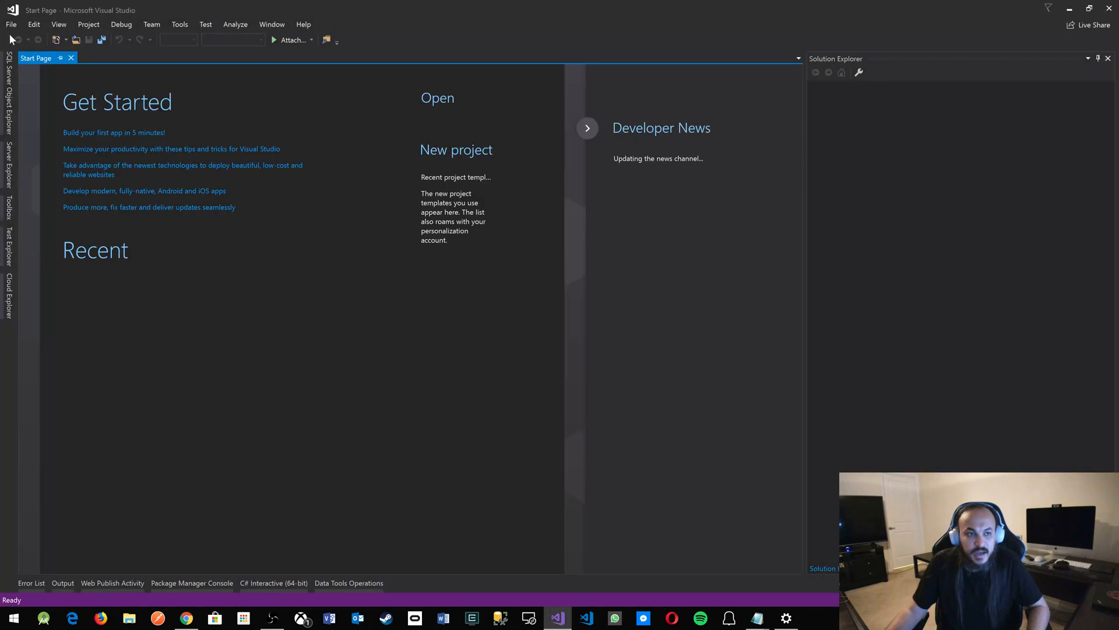
Request a new Console App (.NET Framework) project Demo.App in solution Demo via File > New > Project
{"action": "left_click", "coordinate": [10, 25]}
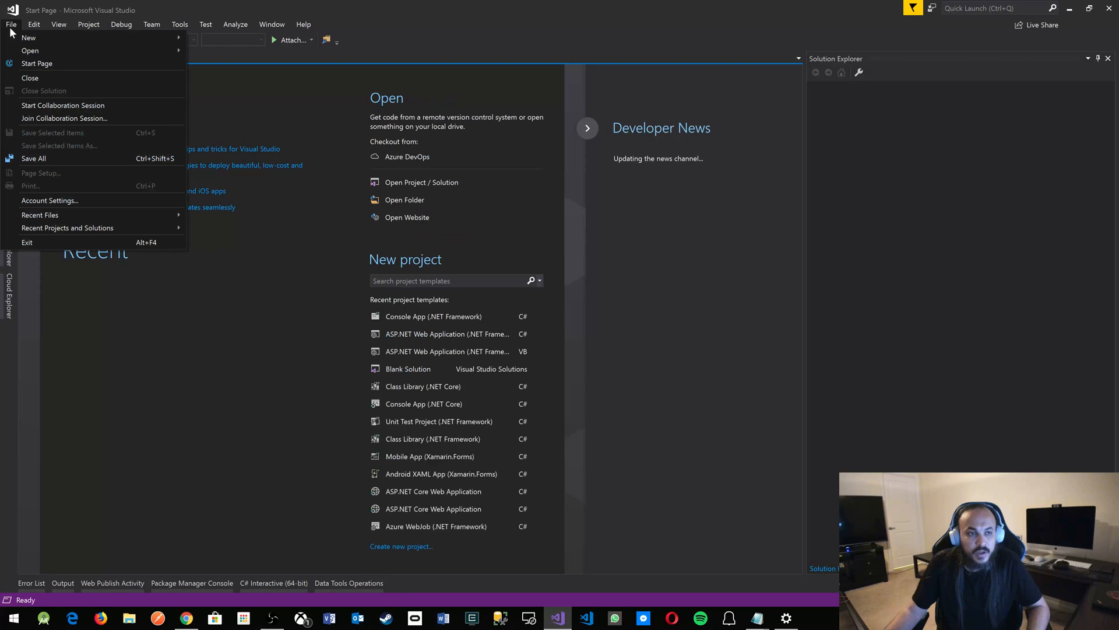
{"action": "left_click", "coordinate": [10, 24]}
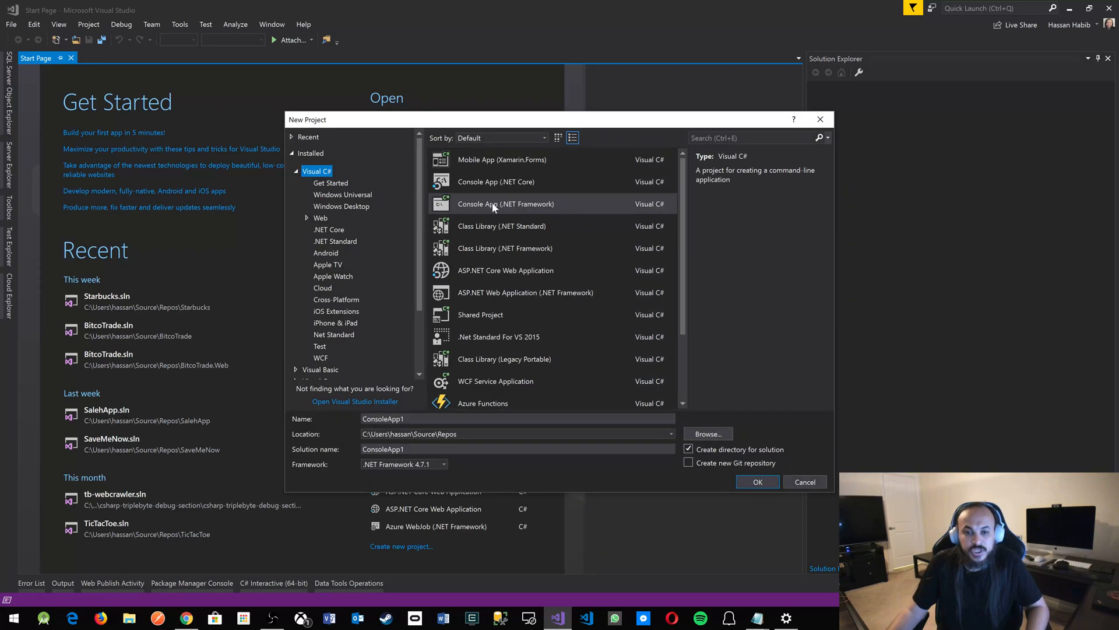
{"action": "left_click", "coordinate": [505, 203]}
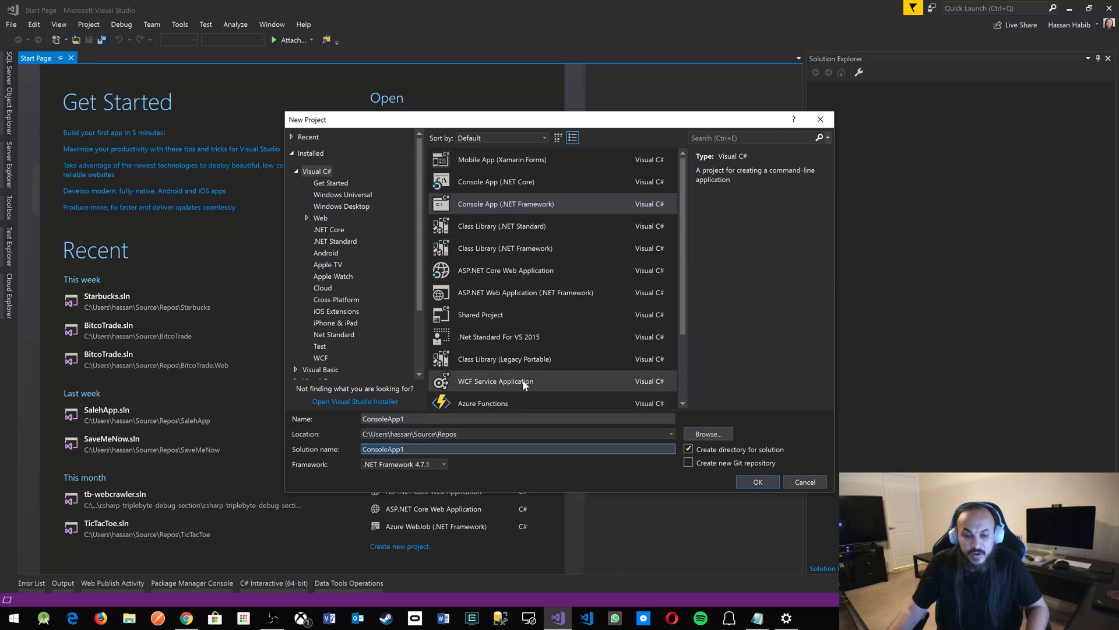
{"action": "mouse_move", "coordinate": [524, 383]}
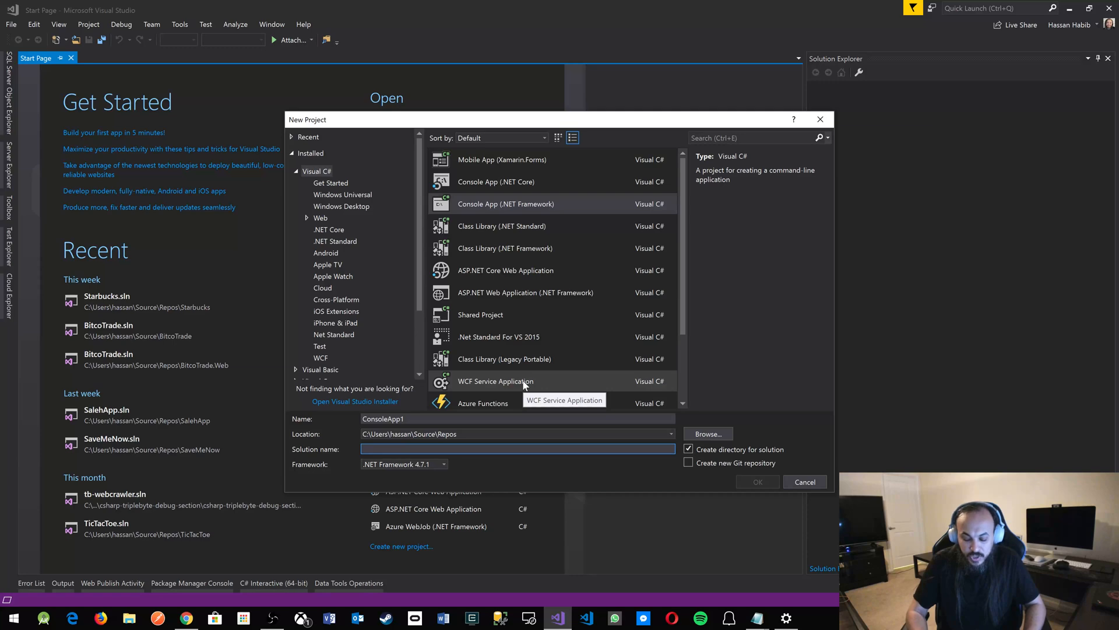
{"action": "type", "text": "Demo"}
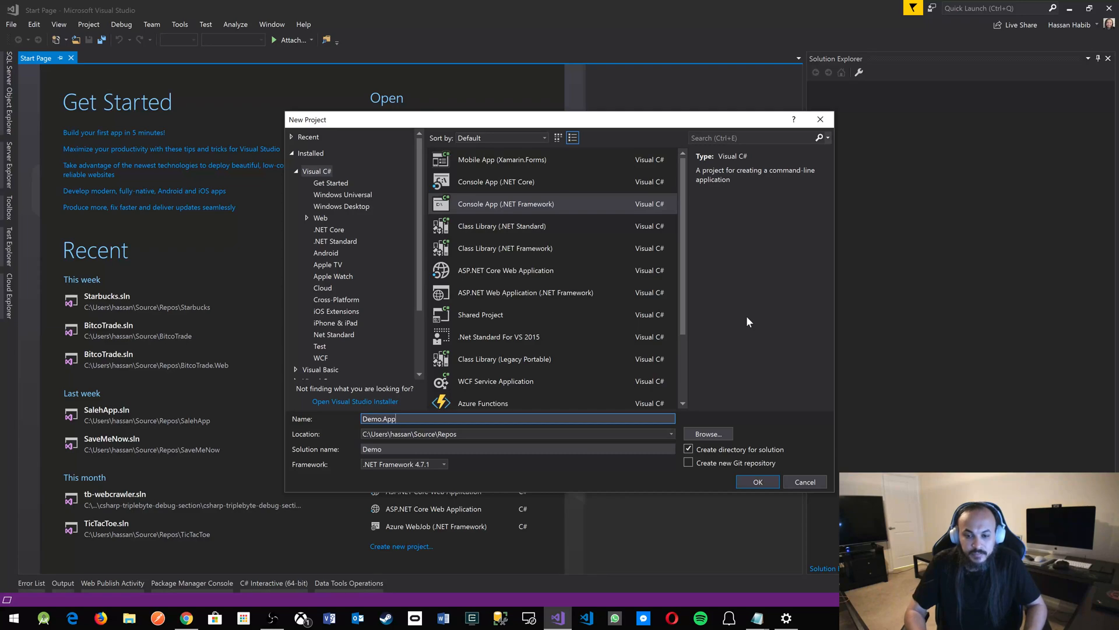
{"action": "left_click", "coordinate": [758, 481]}
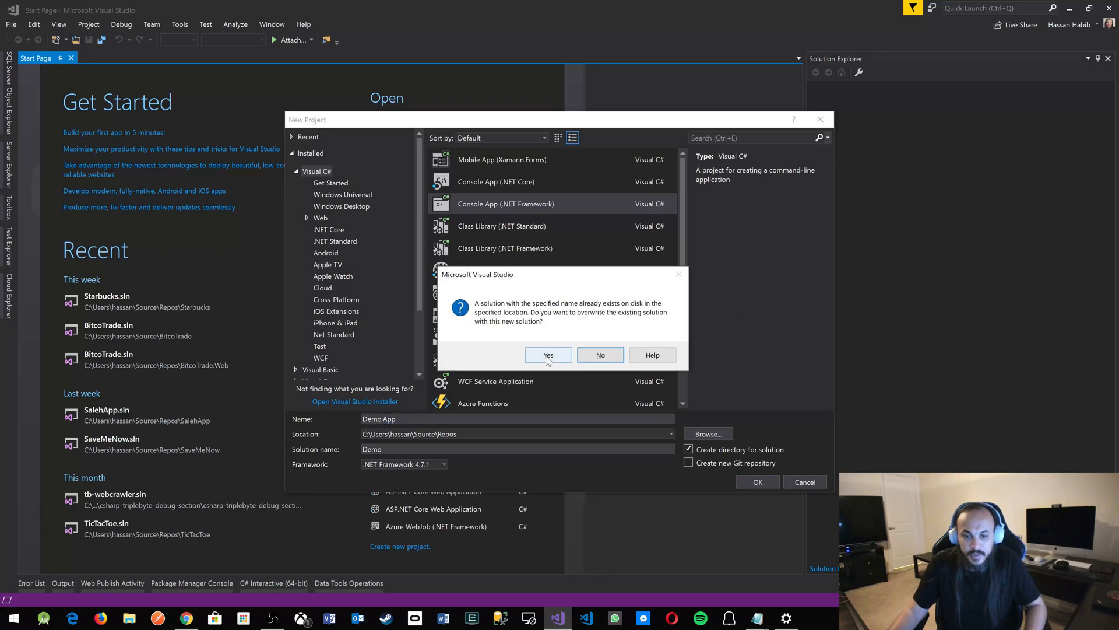
Confirm overwriting the existing Demo solution so Demo.App is created with Program.cs open
{"action": "left_click", "coordinate": [548, 354]}
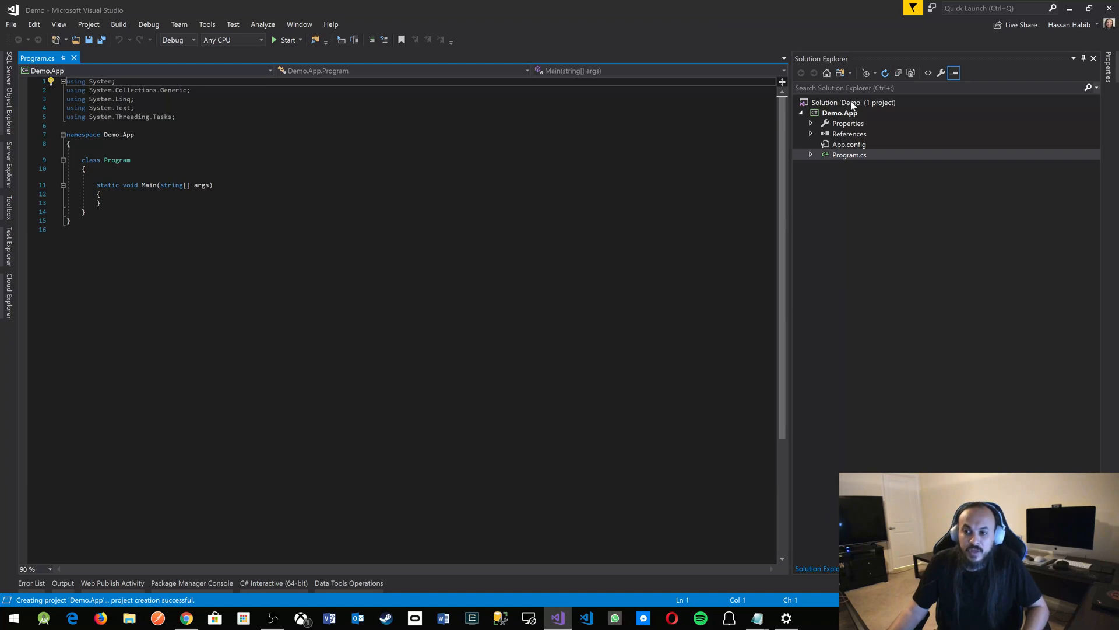
{"action": "mouse_move", "coordinate": [852, 120]}
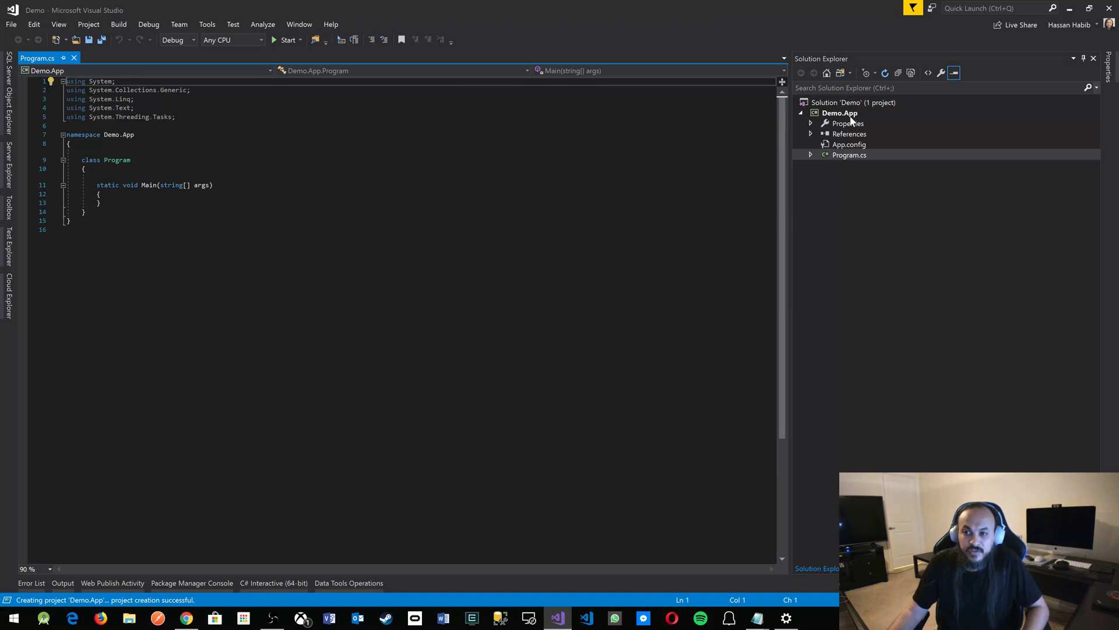
{"action": "left_click", "coordinate": [853, 103]}
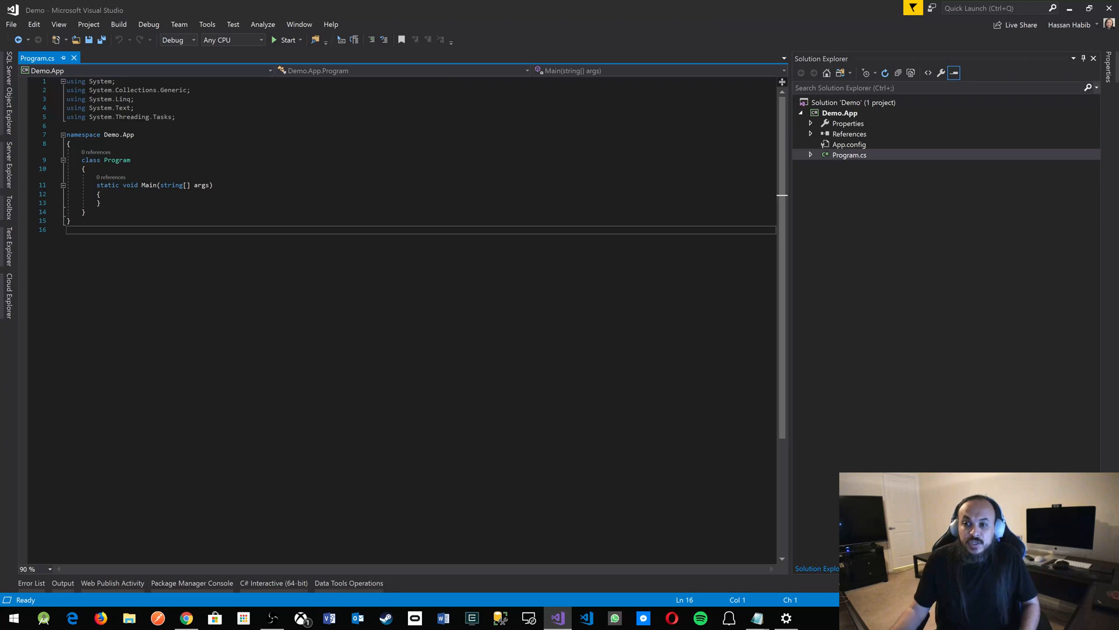
{"action": "left_click", "coordinate": [849, 155]}
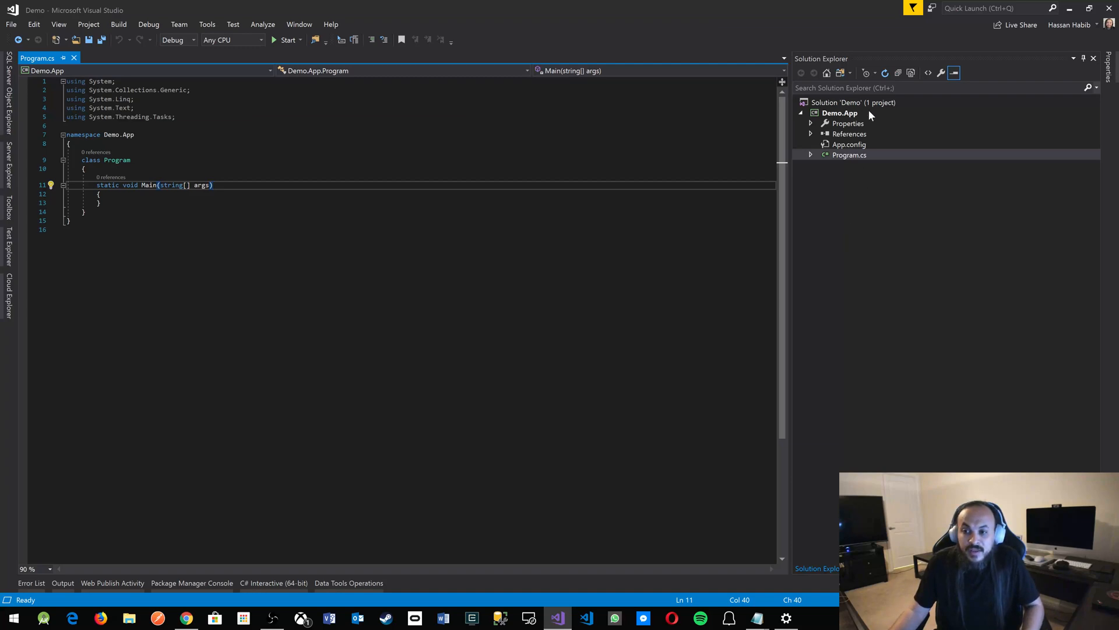
{"action": "mouse_move", "coordinate": [872, 127]}
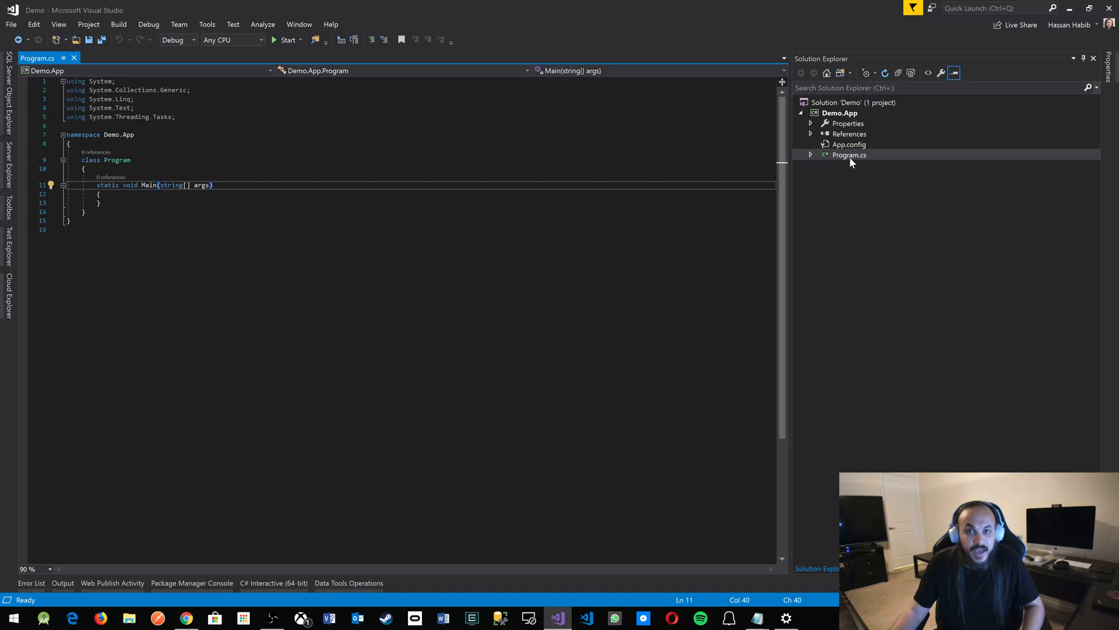
{"action": "mouse_move", "coordinate": [835, 183]}
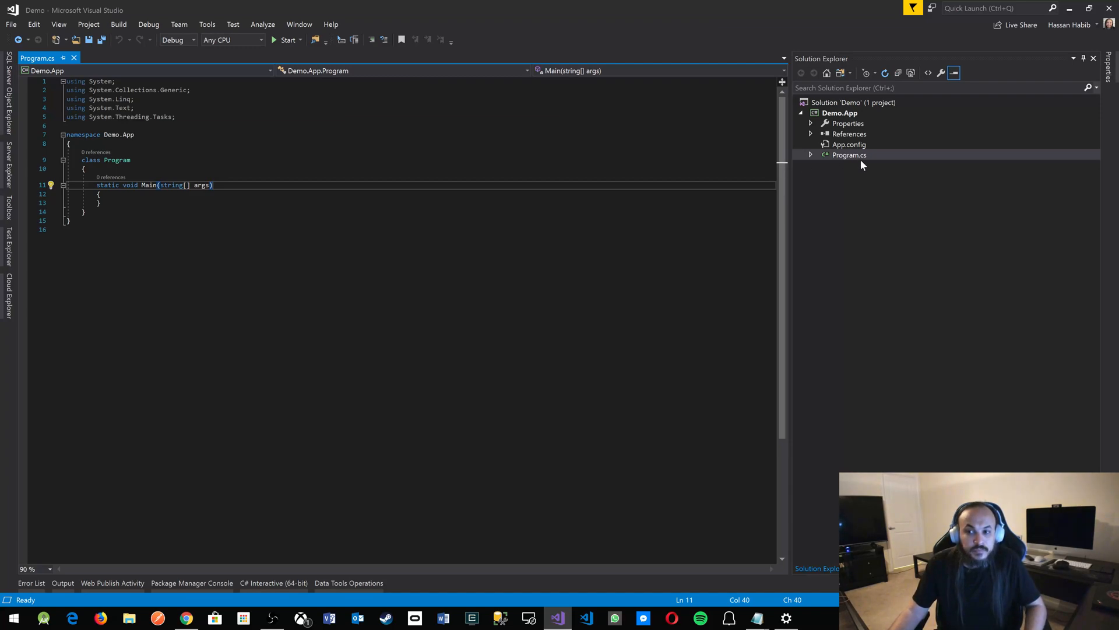
{"action": "mouse_move", "coordinate": [851, 162]}
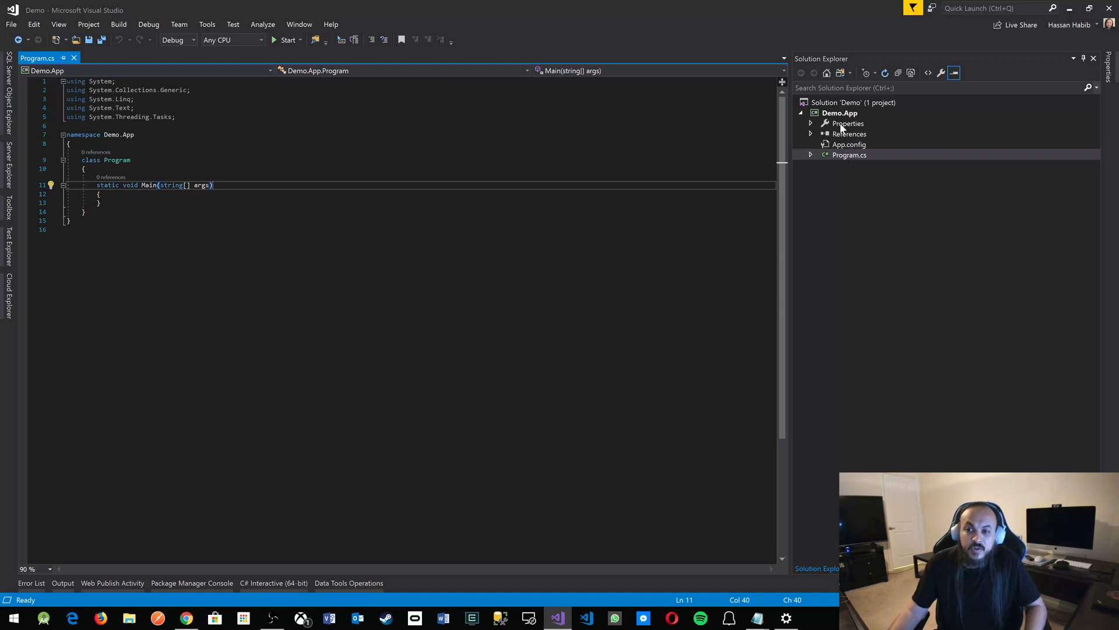
{"action": "left_click", "coordinate": [848, 122]}
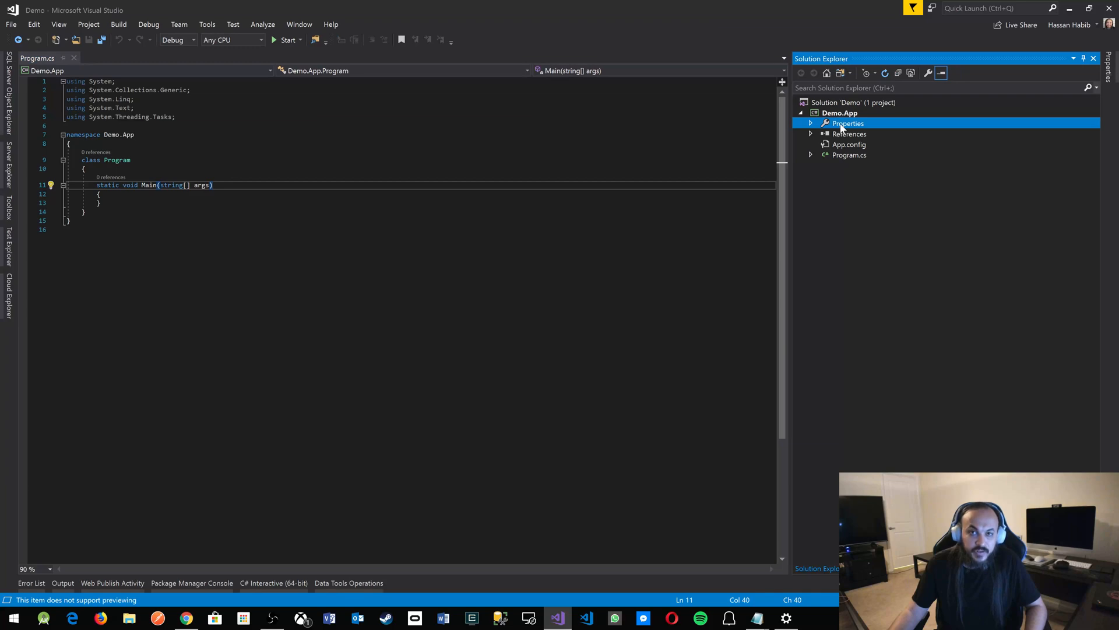
{"action": "left_click", "coordinate": [850, 133]}
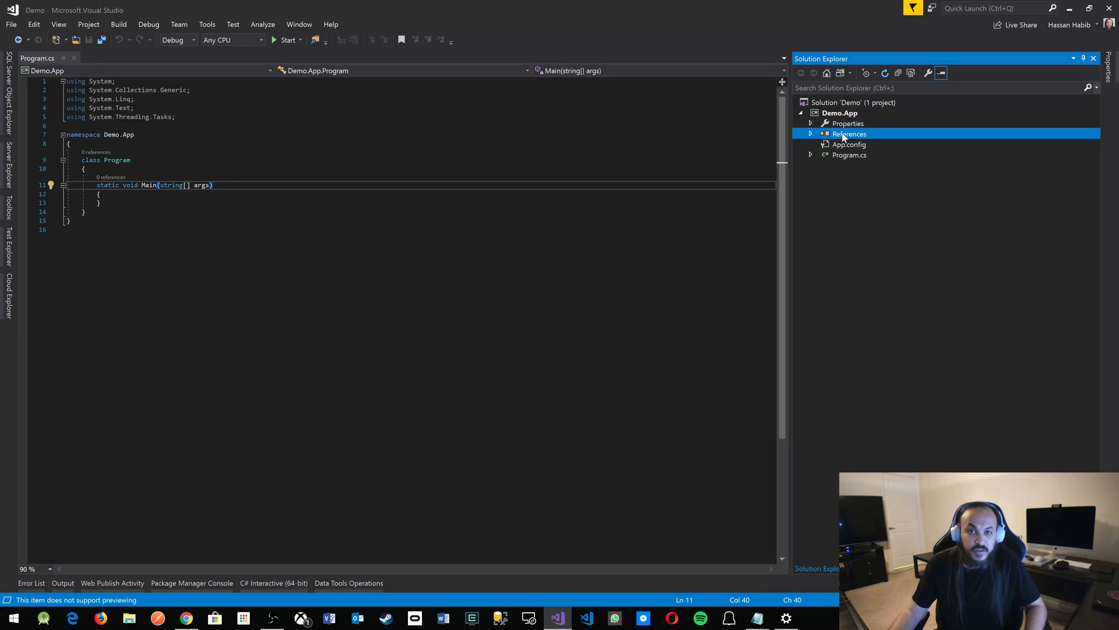
{"action": "mouse_move", "coordinate": [868, 132]}
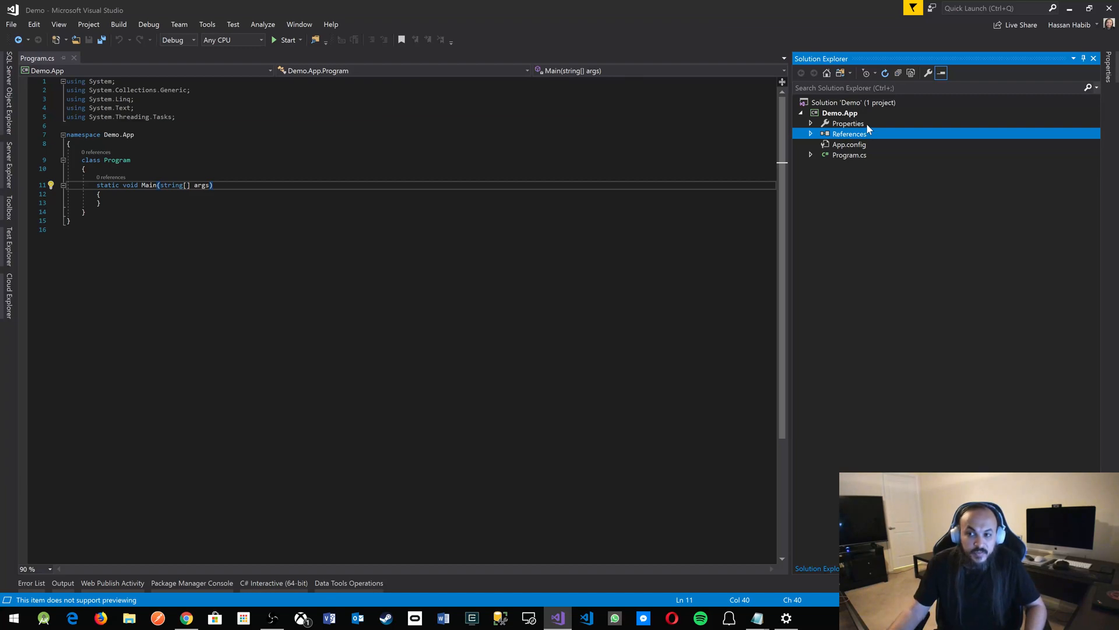
{"action": "left_click", "coordinate": [848, 122]}
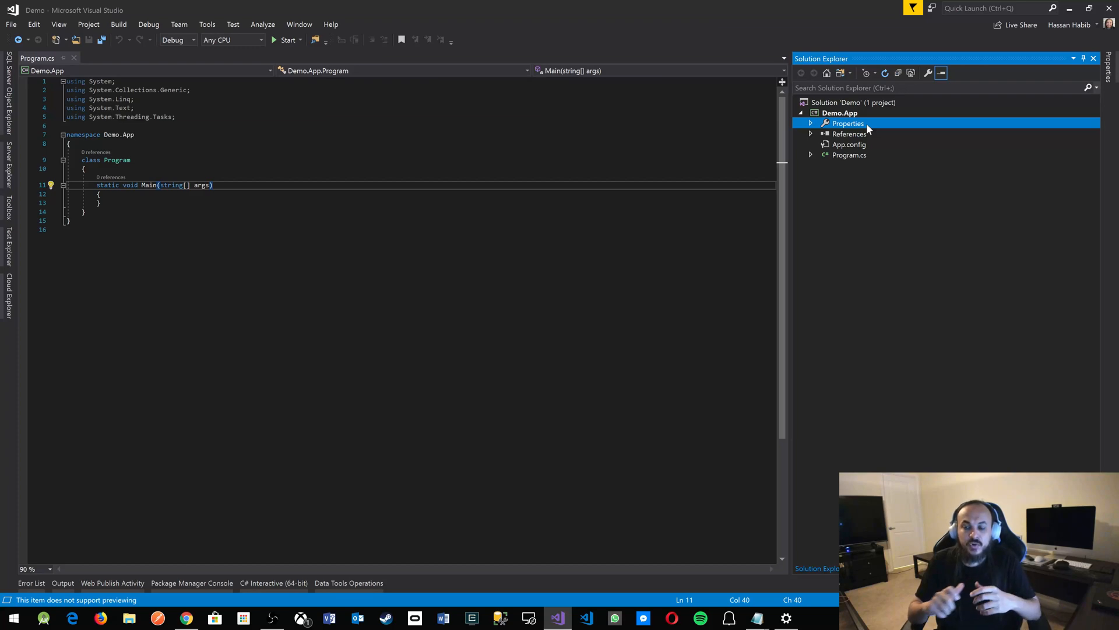
{"action": "mouse_move", "coordinate": [846, 151]}
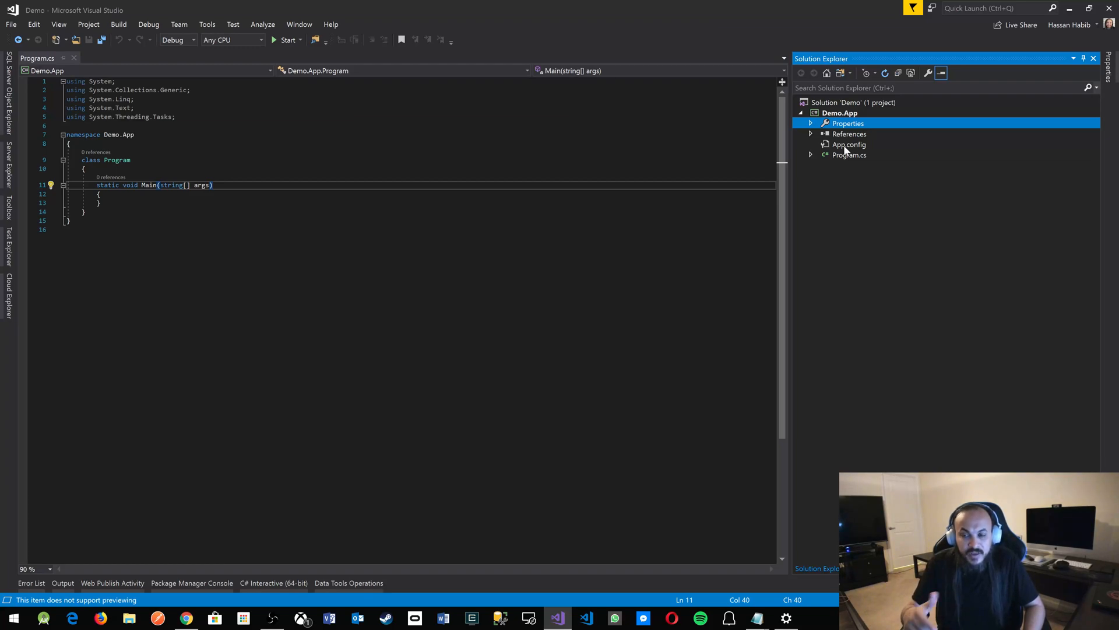
{"action": "left_click", "coordinate": [849, 155]}
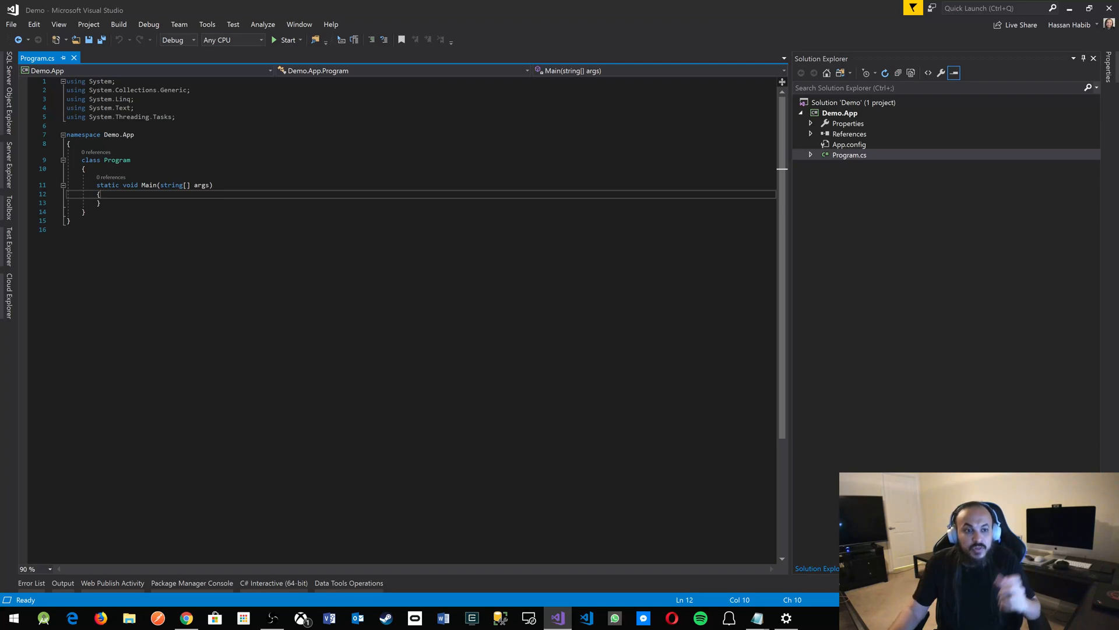
Add Console.WriteLine("Hello, World!"); on a new line inside Main
{"action": "double_click", "coordinate": [116, 160]}
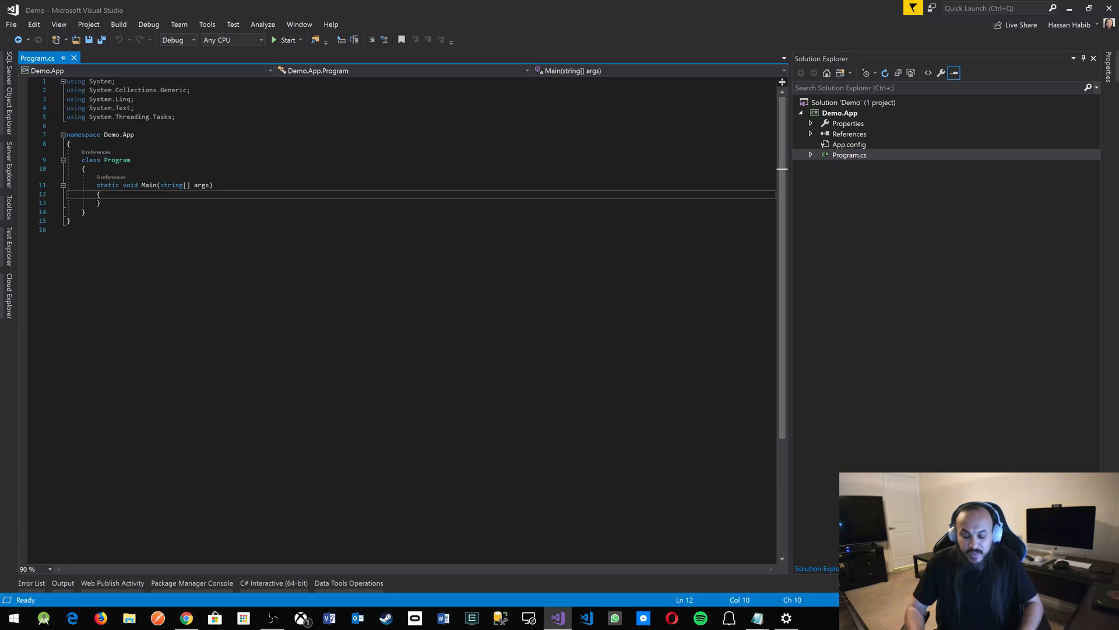
{"action": "key", "text": "Enter"}
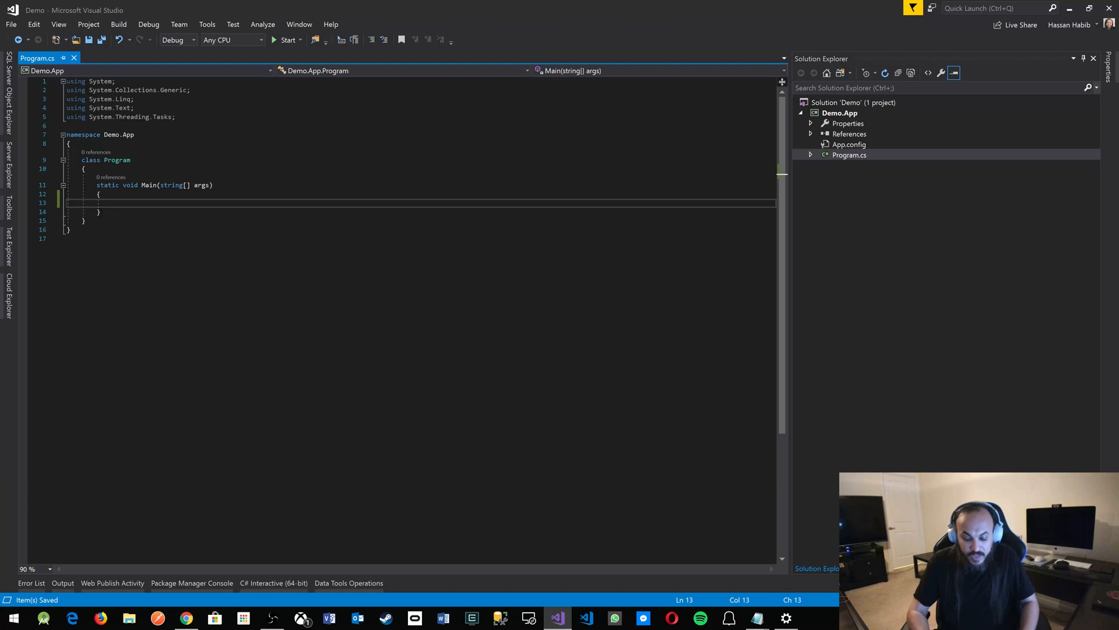
{"action": "type", "text": "Console.wr"}
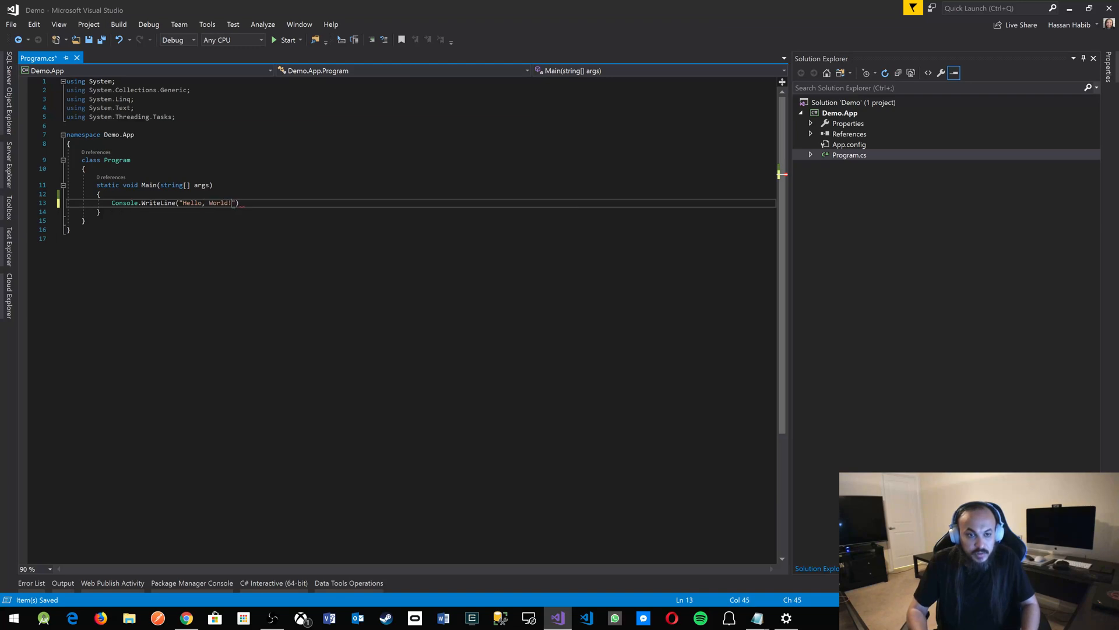
{"action": "type", "text": ";"}
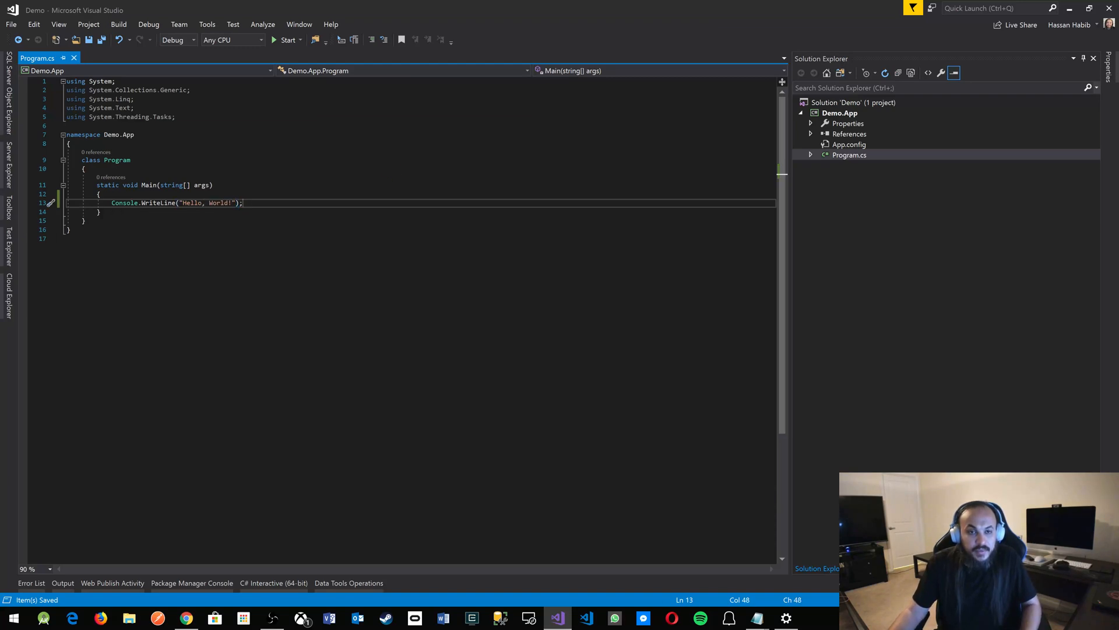
{"action": "mouse_move", "coordinate": [288, 40]}
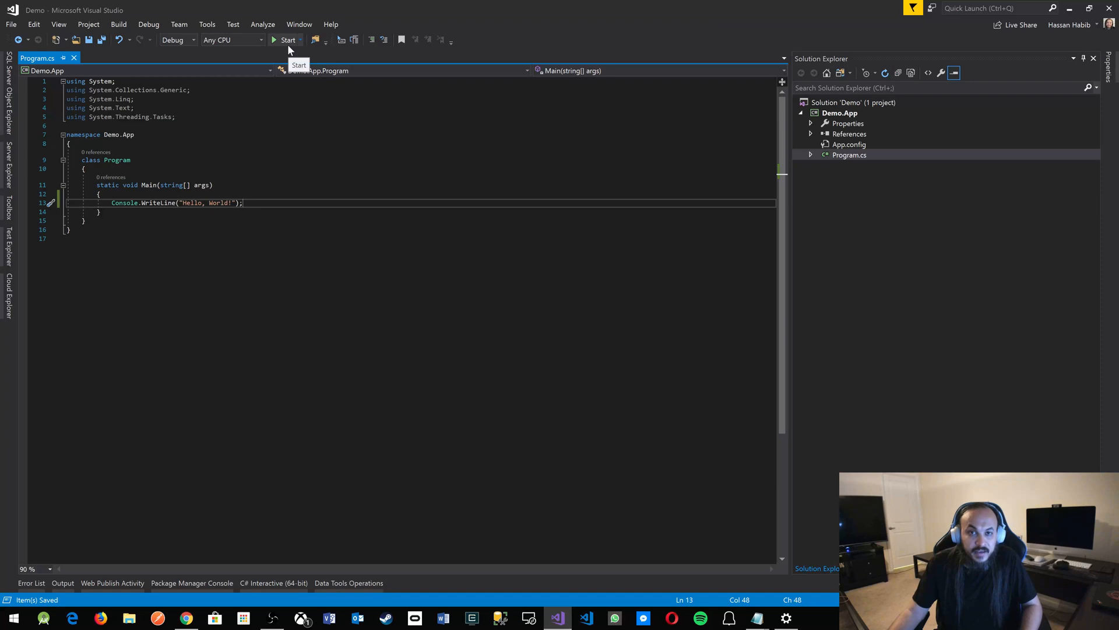
Start Demo.App to build and run it, then return to the code after WriteLine
{"action": "left_click", "coordinate": [287, 40]}
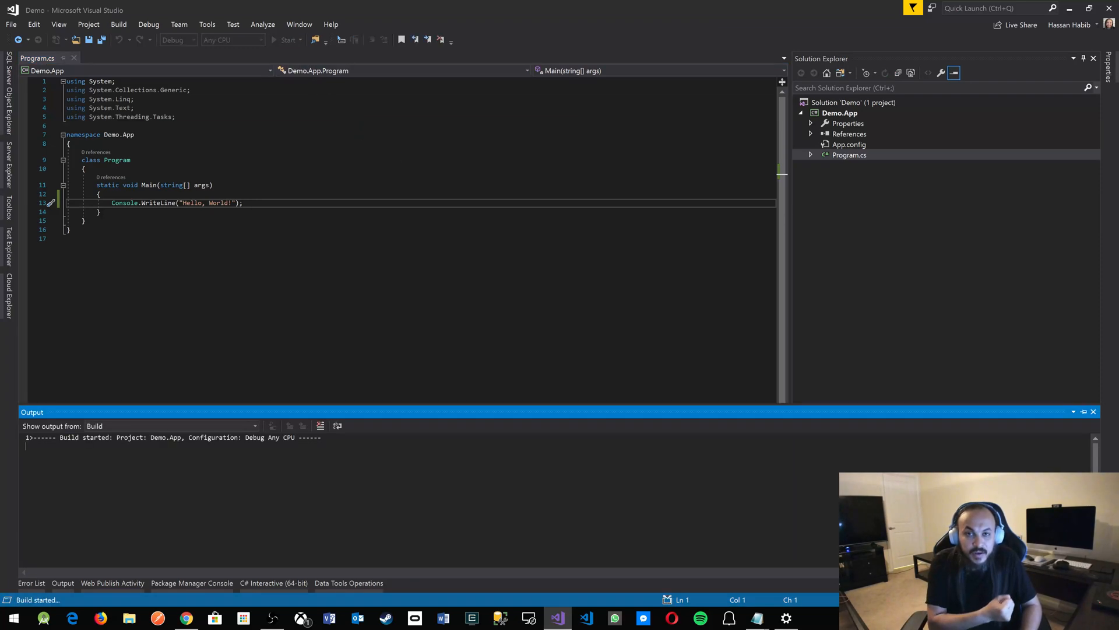
{"action": "left_click", "coordinate": [289, 40]}
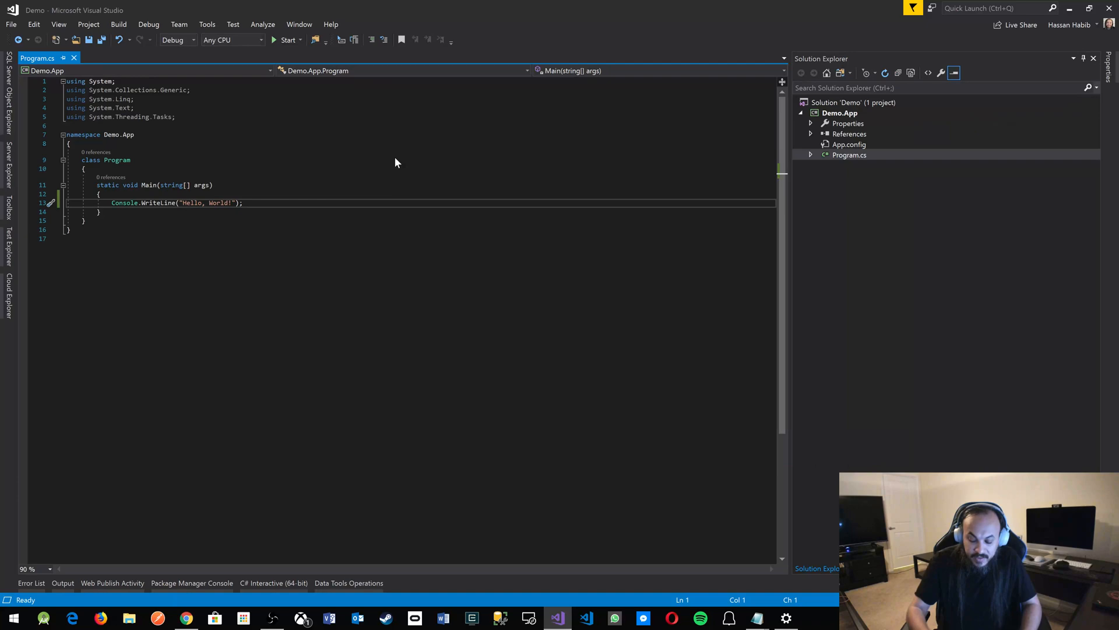
Add Console.ReadKey(); after the WriteLine statement using IntelliSense
{"action": "type", "text": "Console.r"}
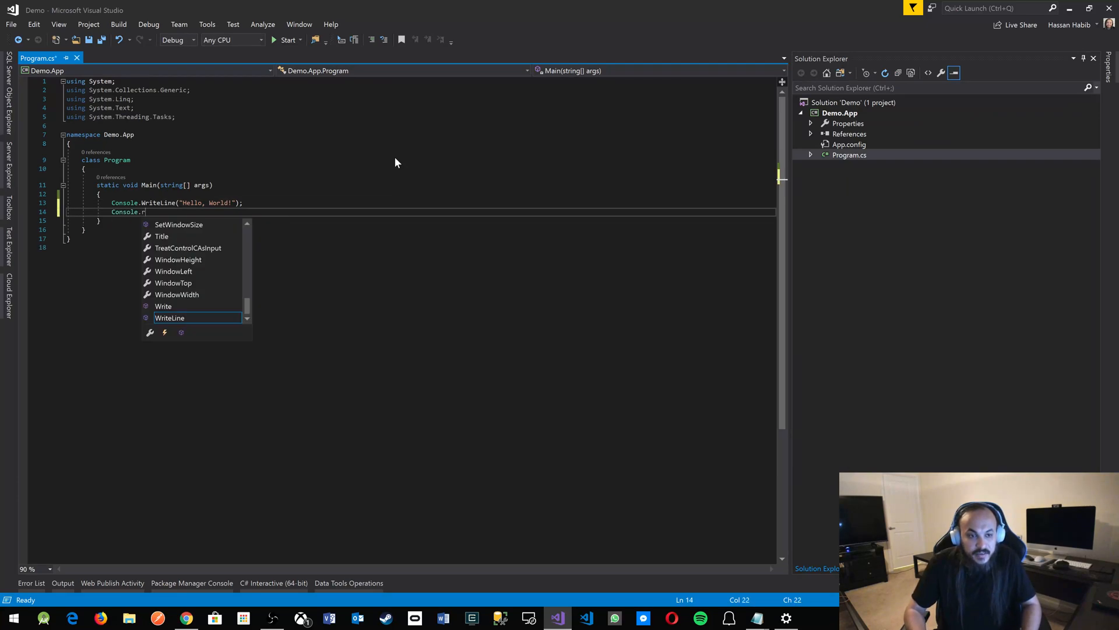
{"action": "type", "text": "eadKey"}
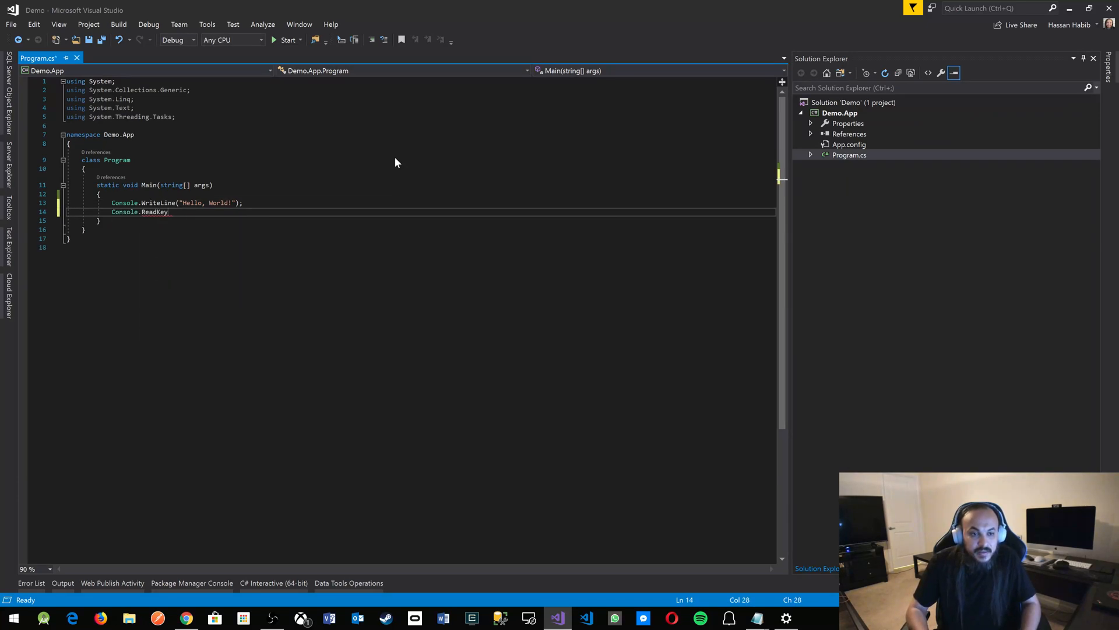
{"action": "type", "text": "();"}
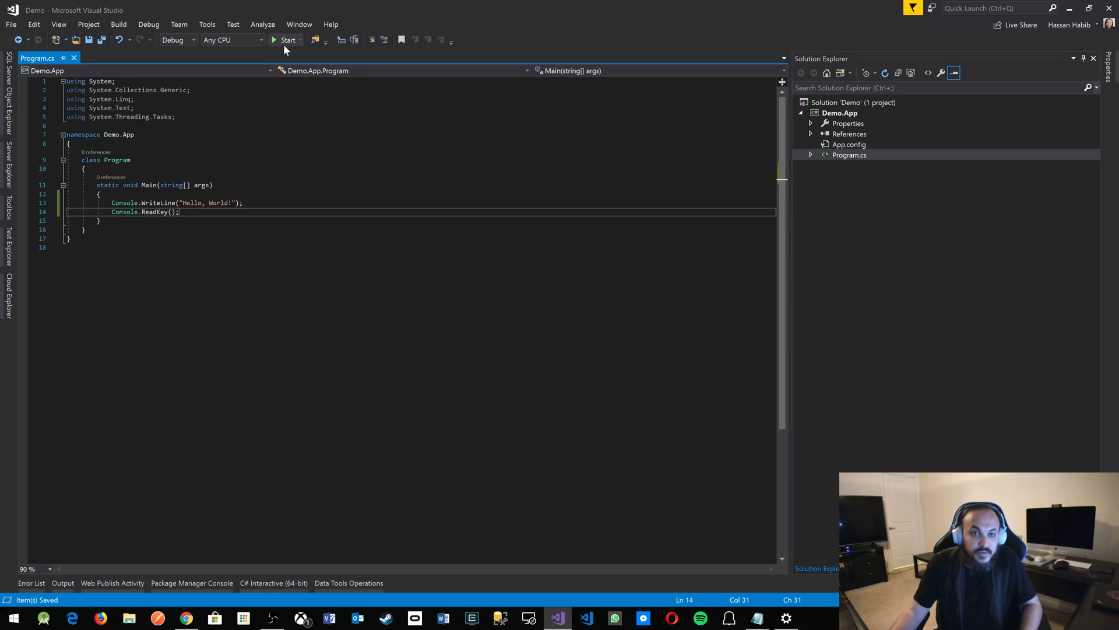
Run Demo.App, confirm it prints Hello, World!, and close its console window
{"action": "left_click", "coordinate": [288, 39]}
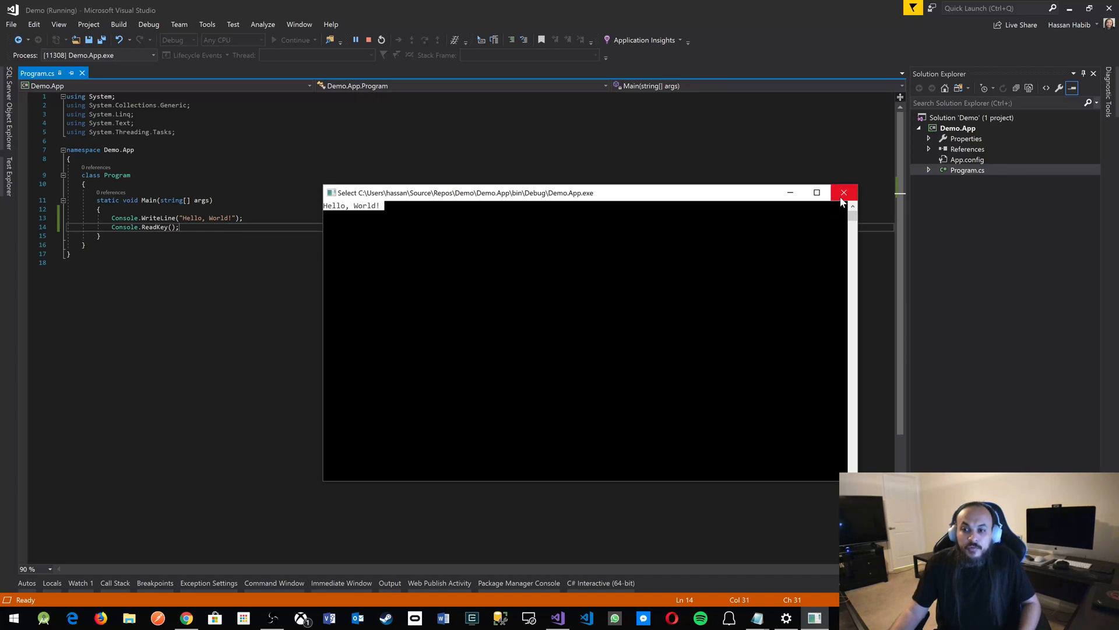
{"action": "left_click", "coordinate": [844, 192]}
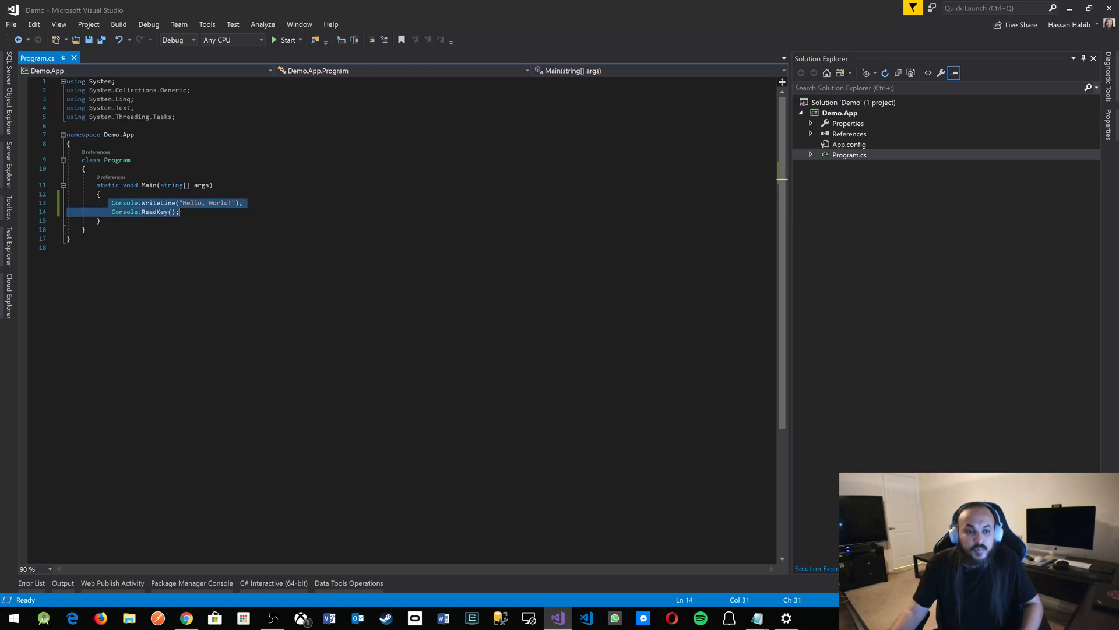
{"action": "left_click", "coordinate": [179, 212]}
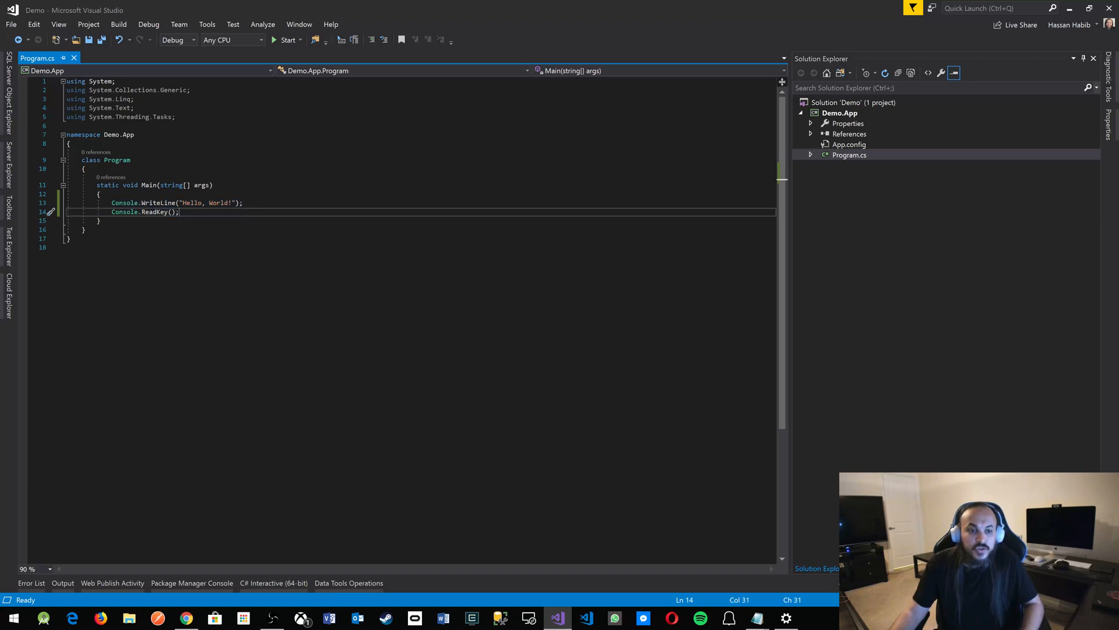